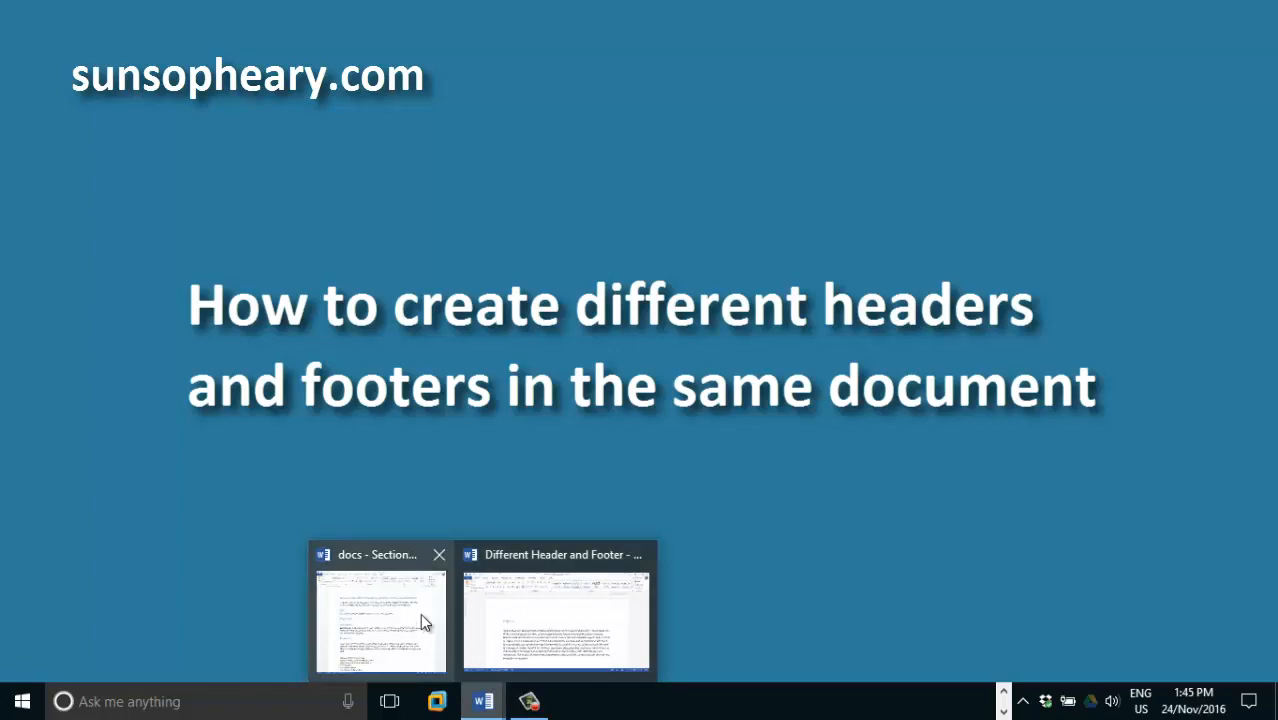
Switch to the 'Different Header and Footer' document and place the cursor in its Page 1 text.
left_click(556, 616)
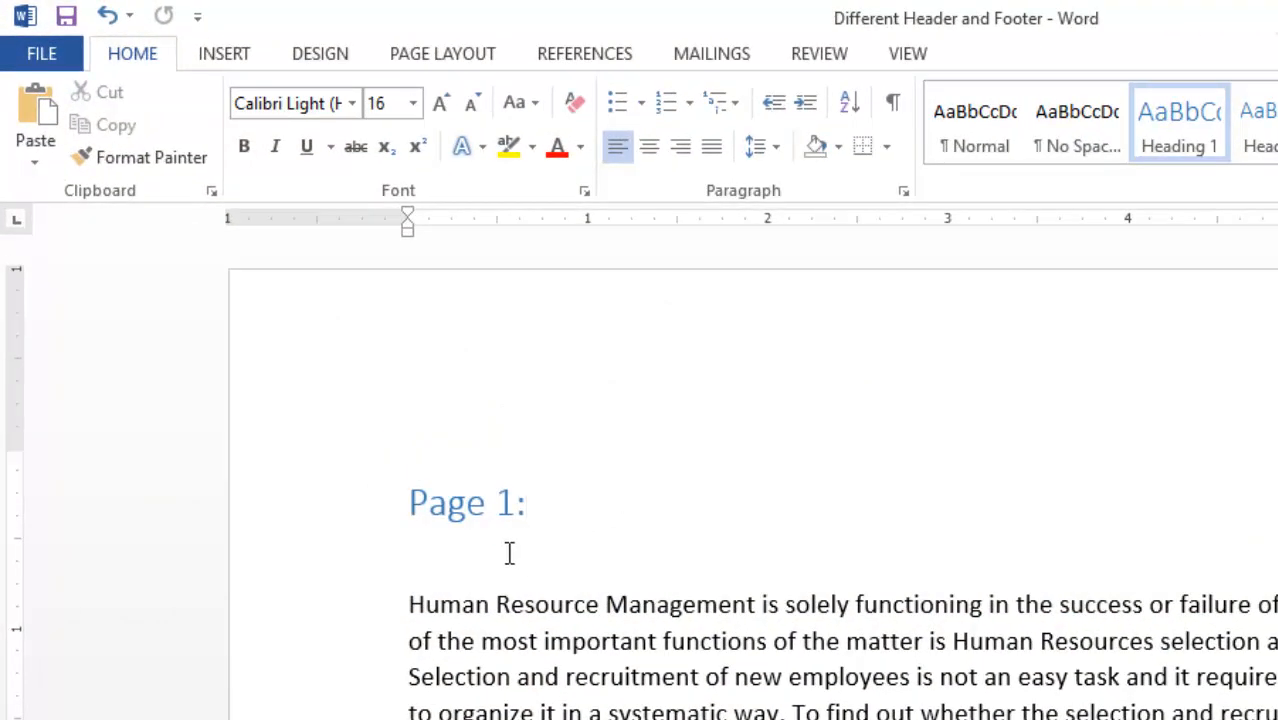
left_click(648, 480)
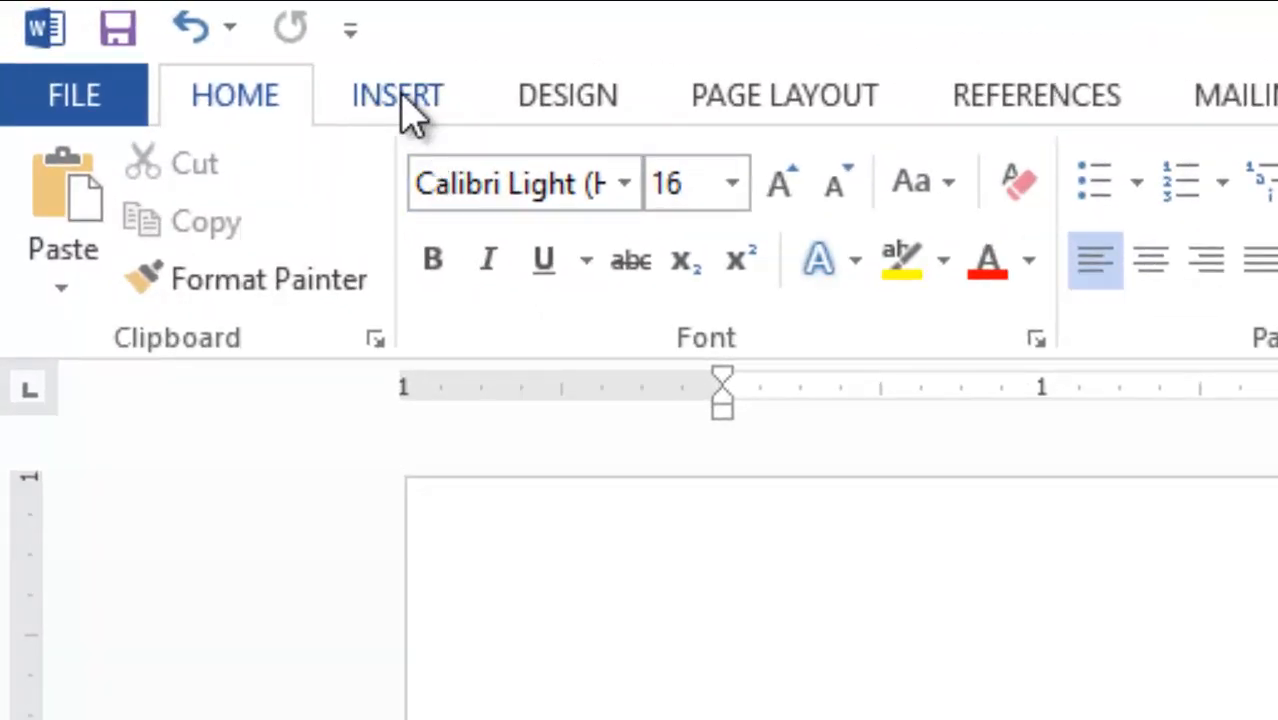
Add a Blank built-in header on page 1 reading SUNSOPHEARY.COM.
left_click(396, 96)
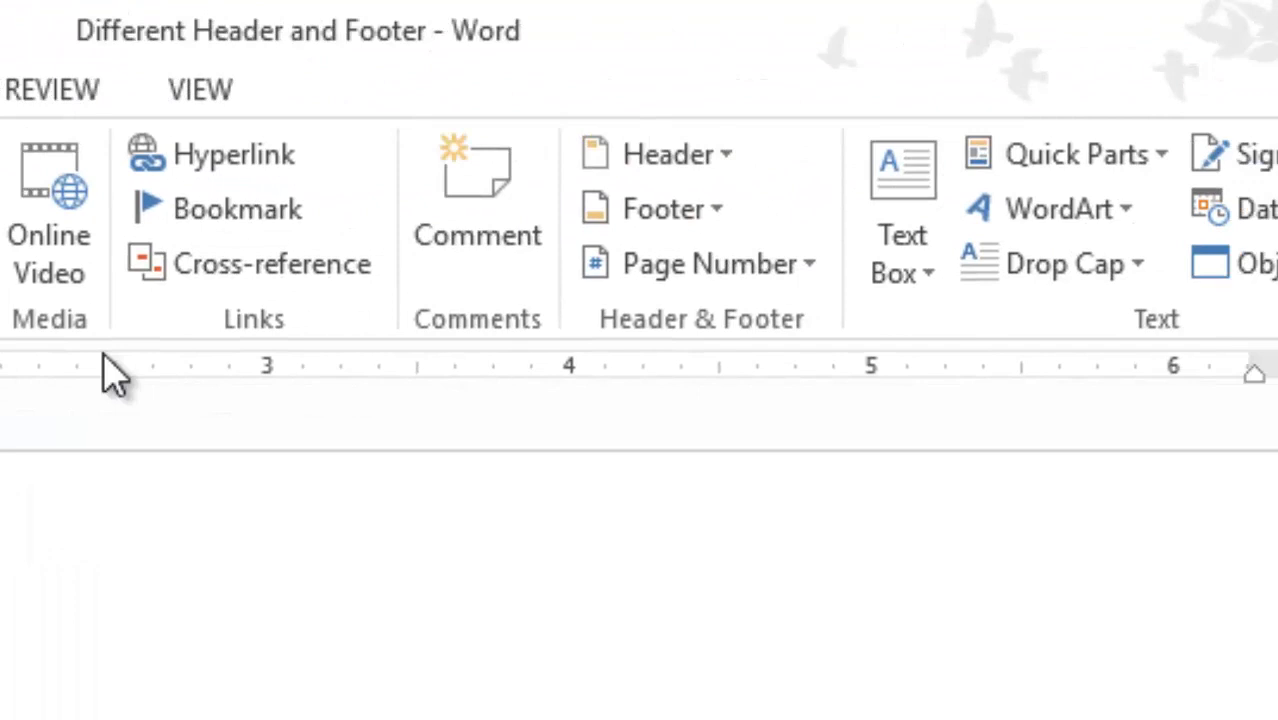
mouse_move(720, 364)
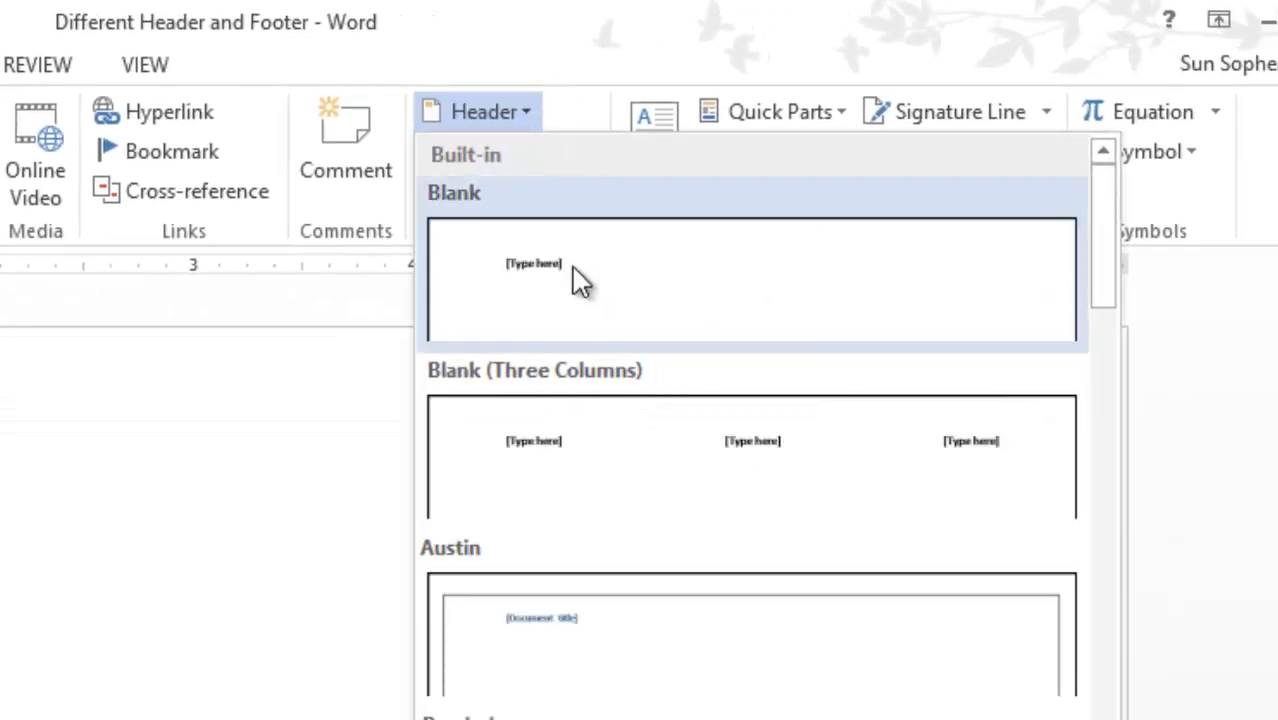
mouse_move(590, 272)
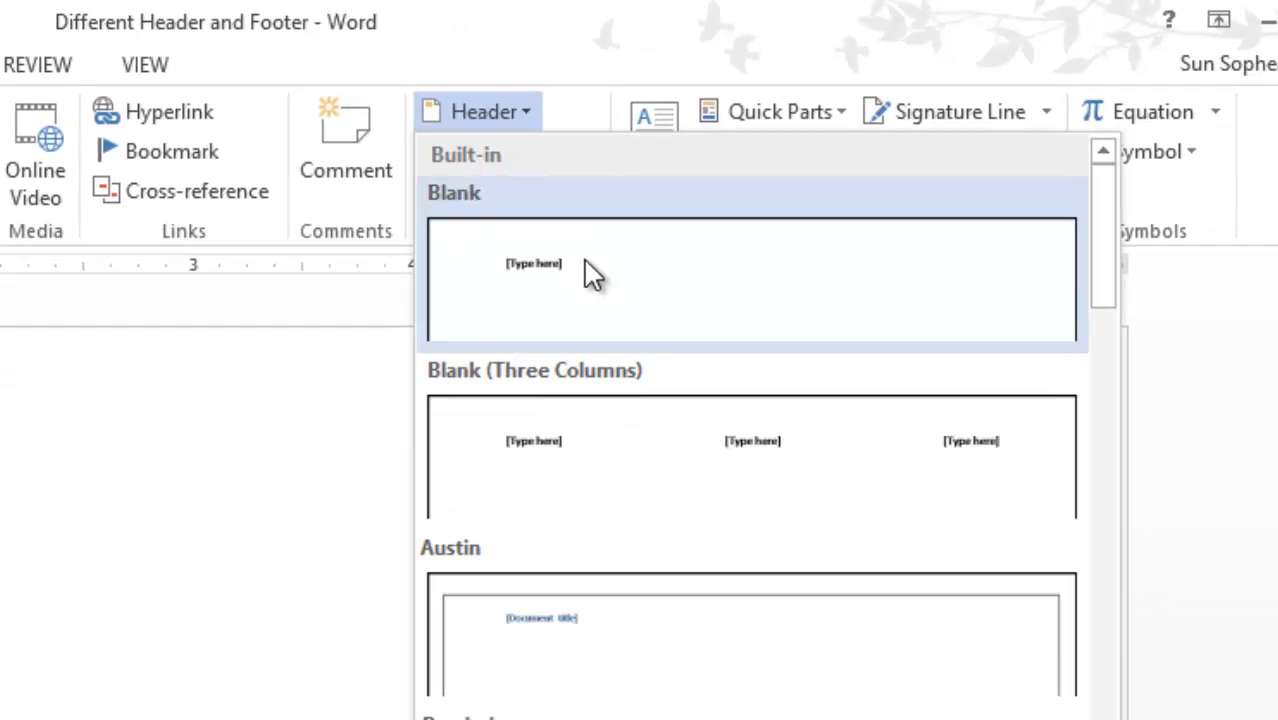
mouse_move(510, 276)
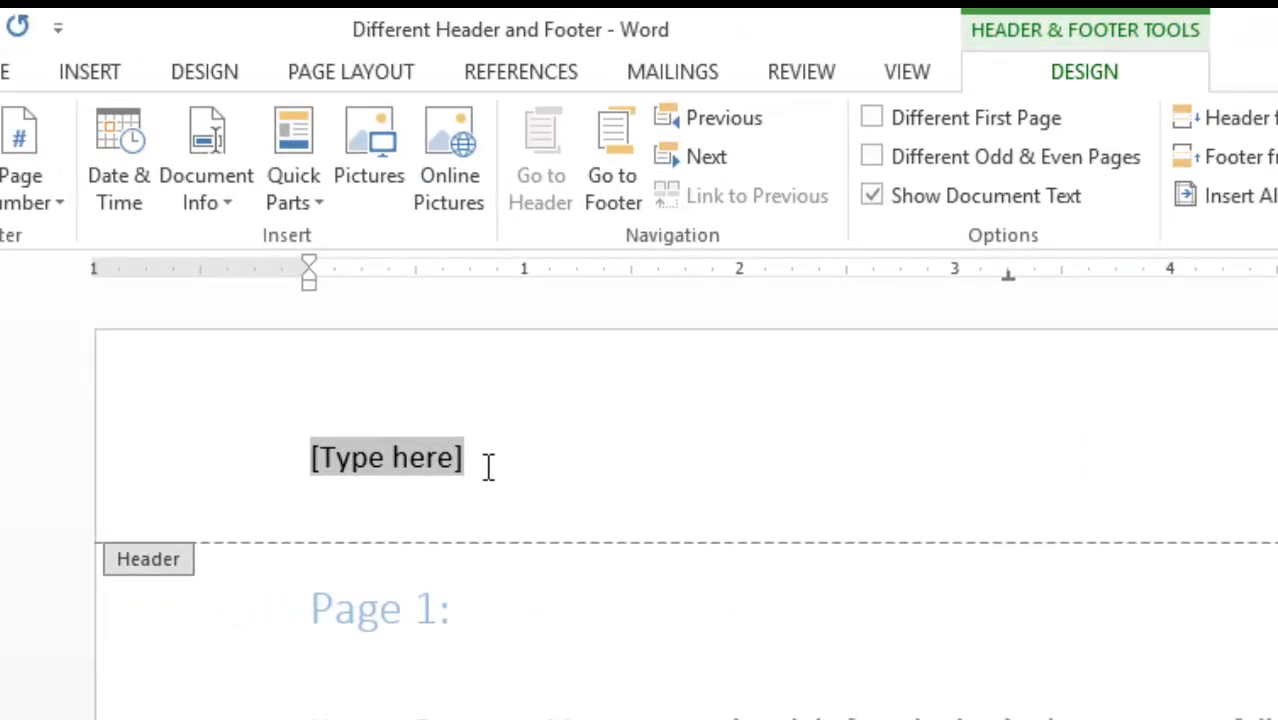
type("SU")
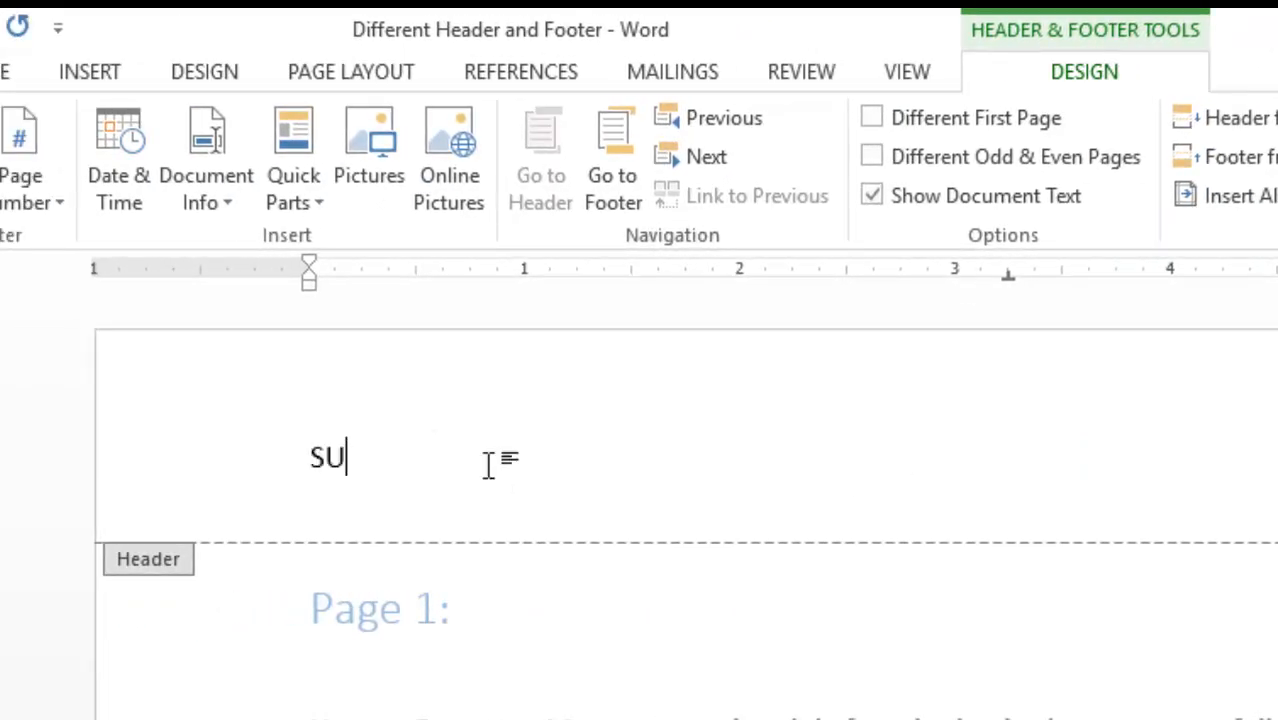
type("NSOPHEARY")
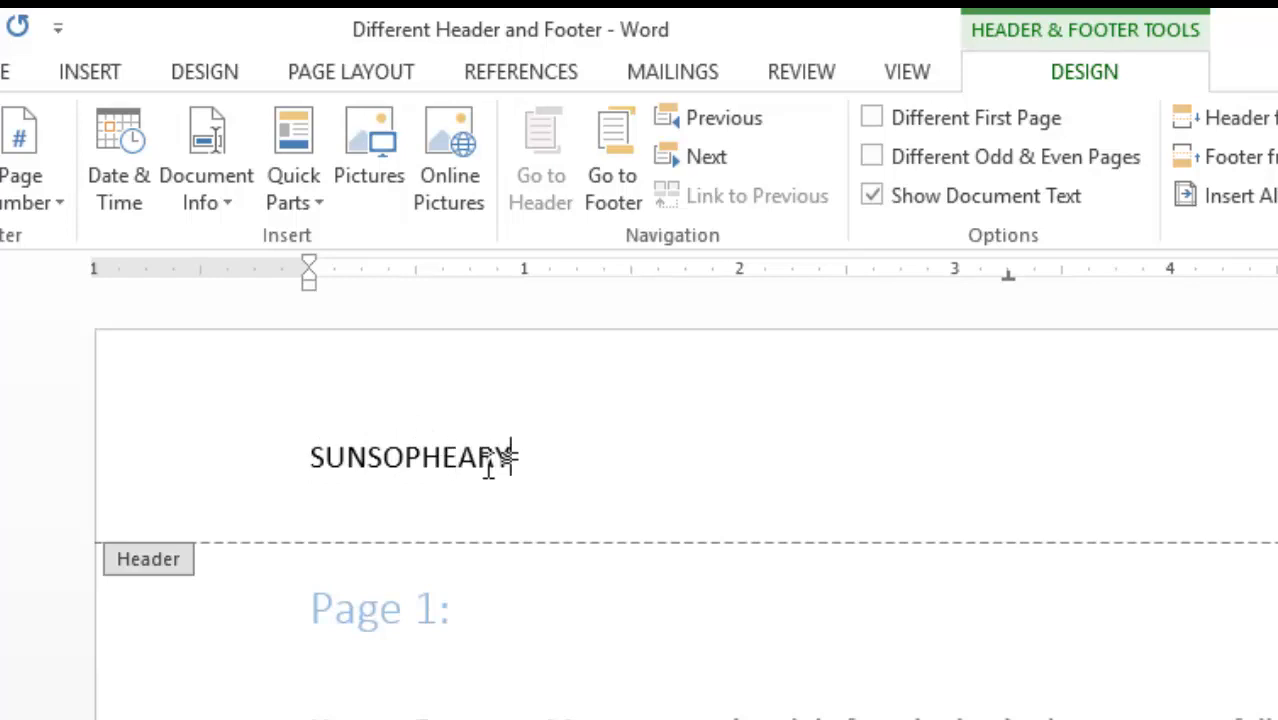
type(".COM")
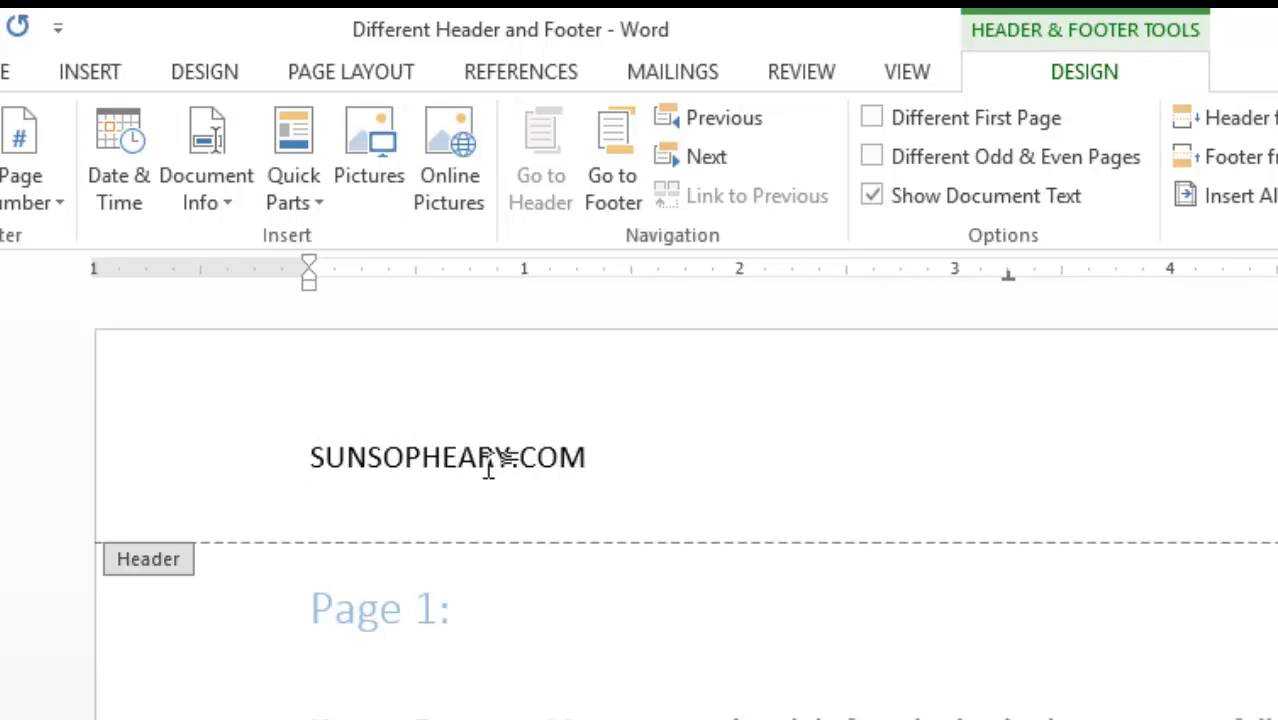
scroll("down", 3)
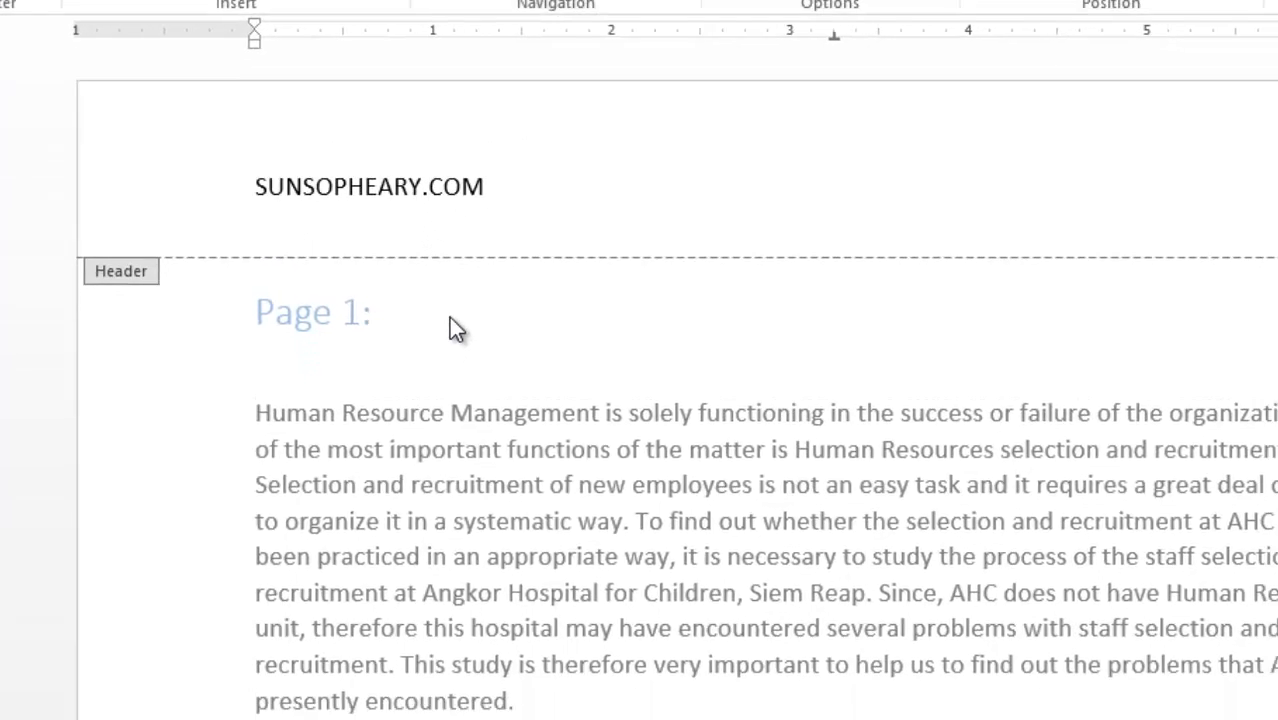
mouse_move(448, 400)
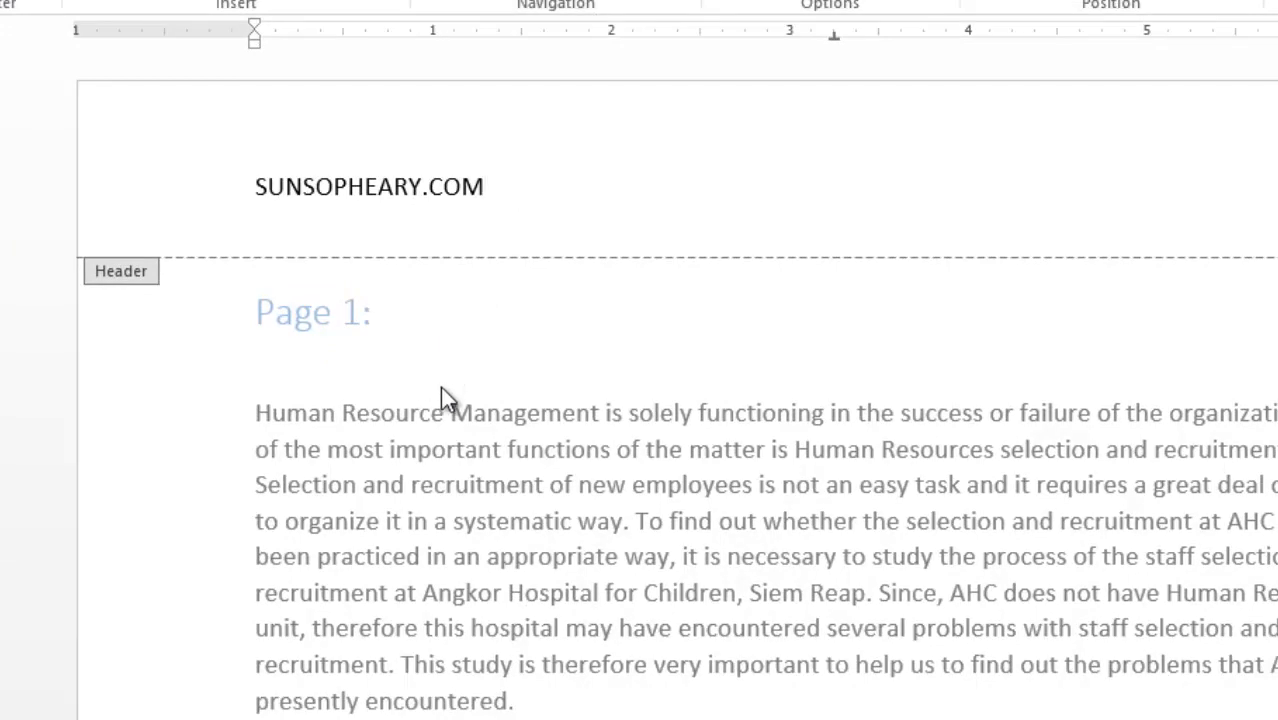
Leave header editing and place the insertion point before the second passage.
left_click(484, 186)
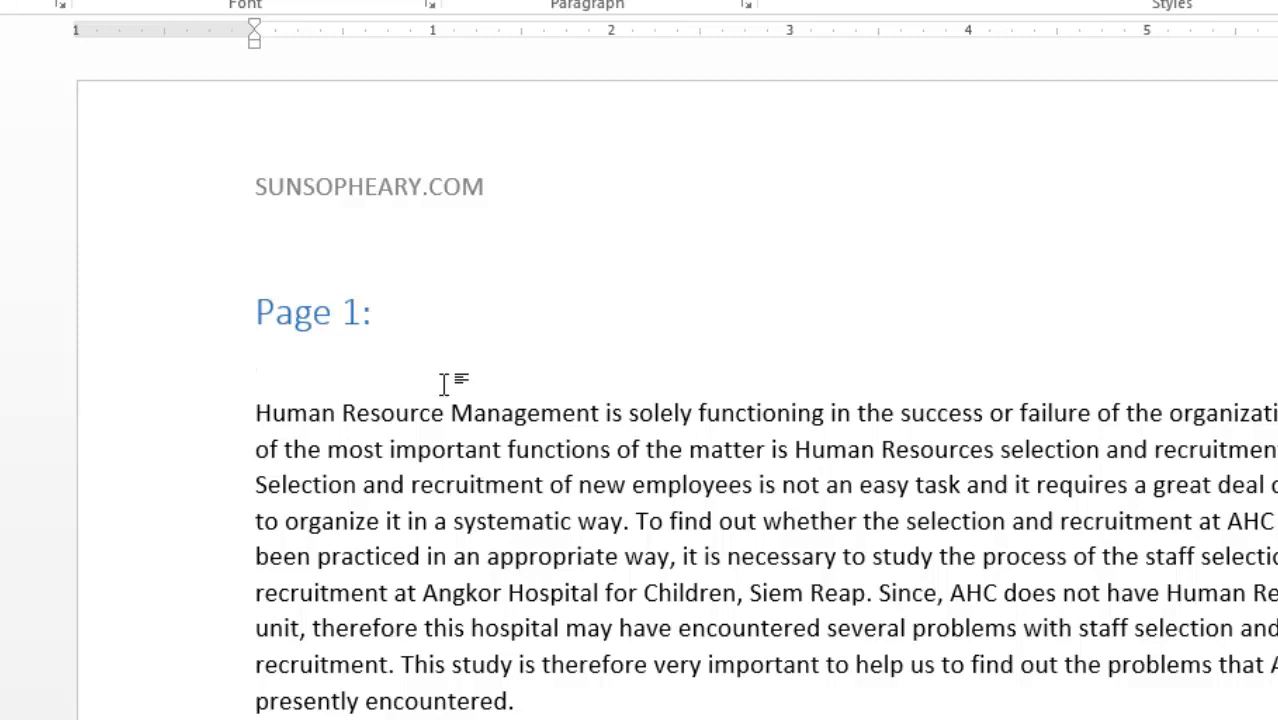
mouse_move(426, 292)
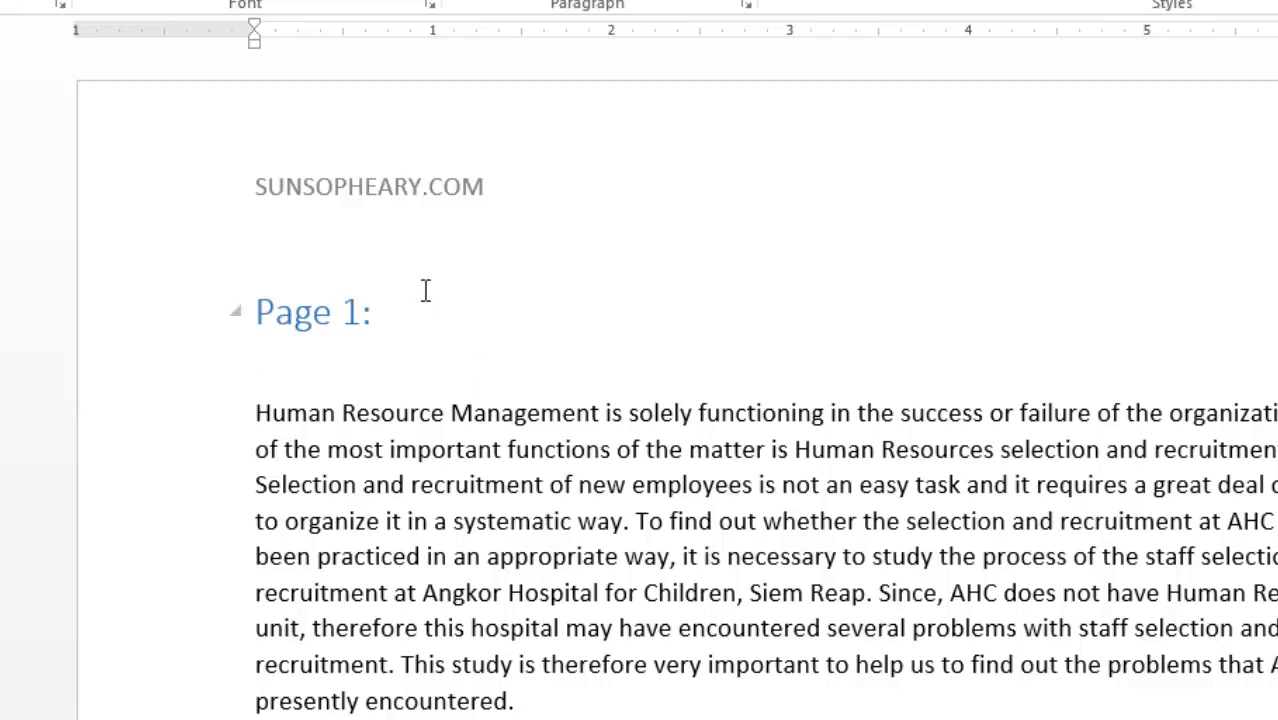
left_click(256, 356)
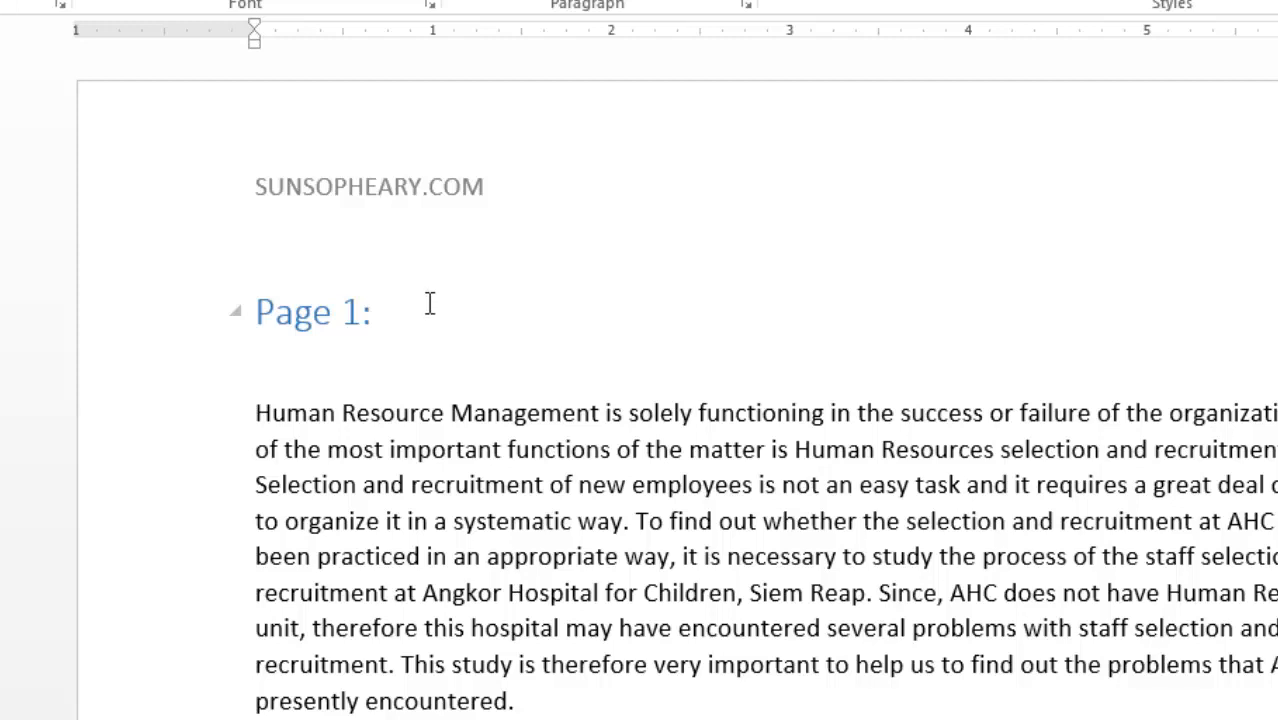
left_click(256, 356)
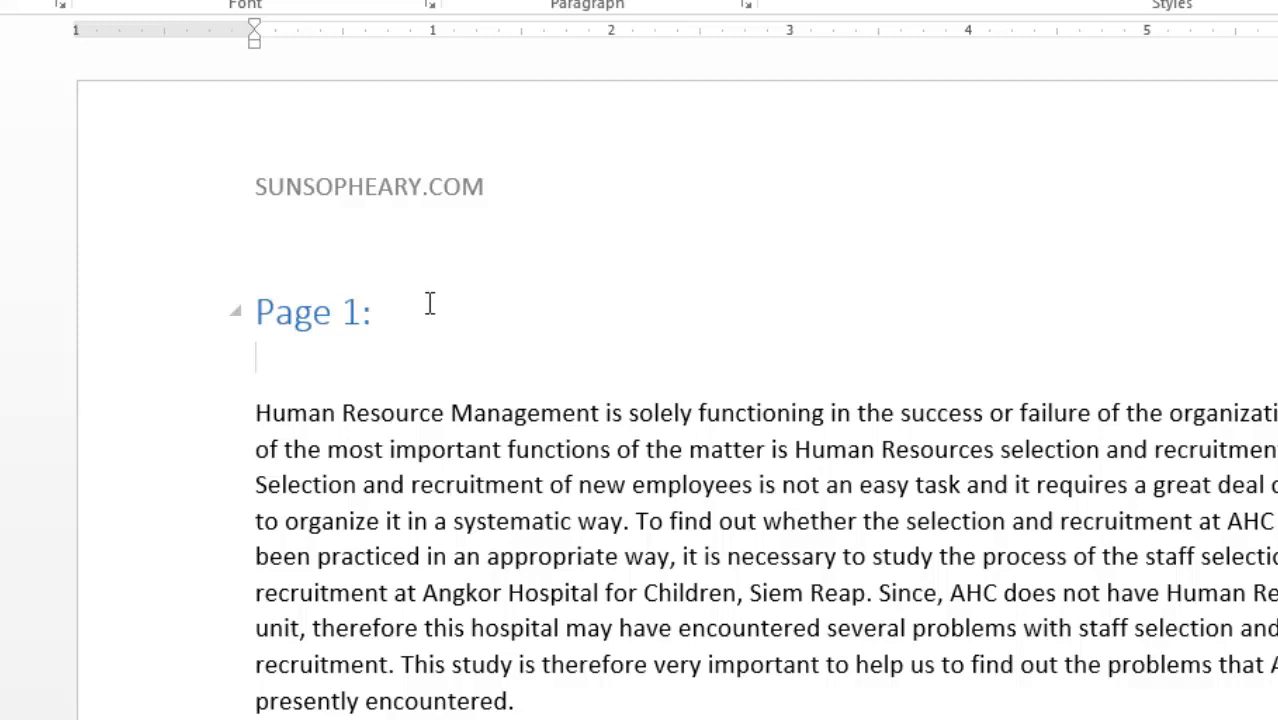
left_click(256, 356)
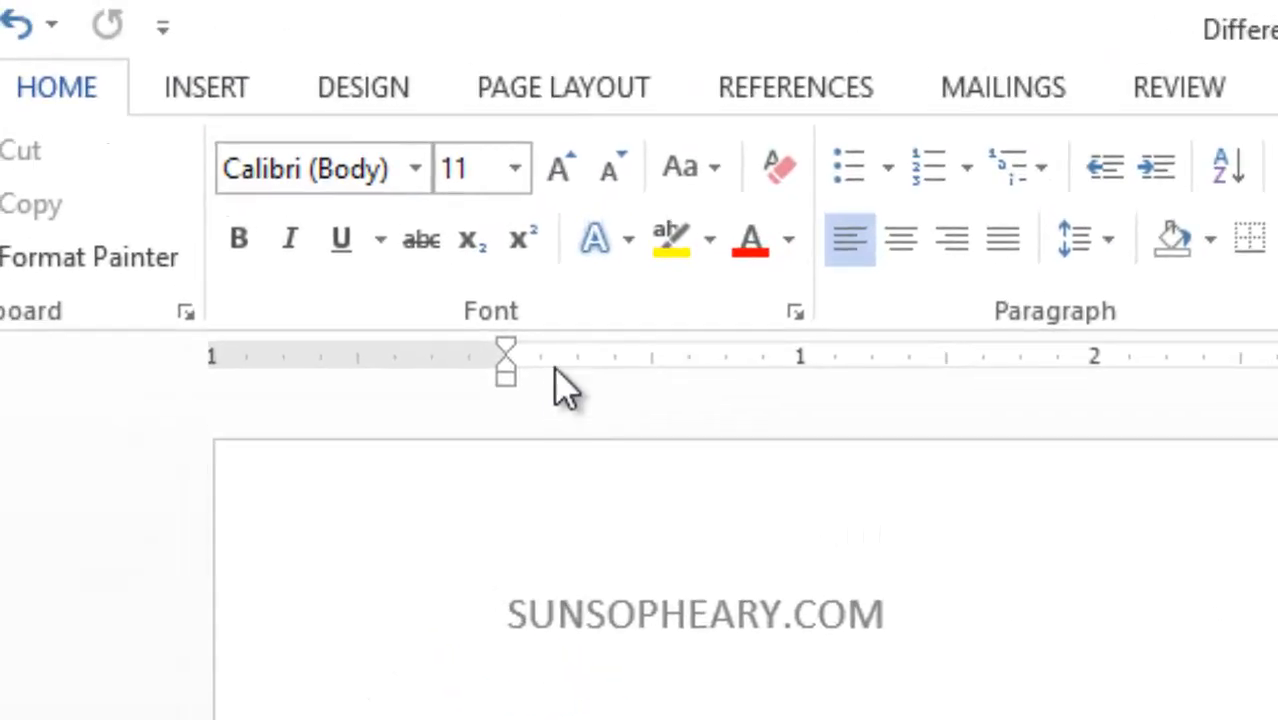
Show the Page Layout ribbon where page and section breaks are found.
left_click(562, 88)
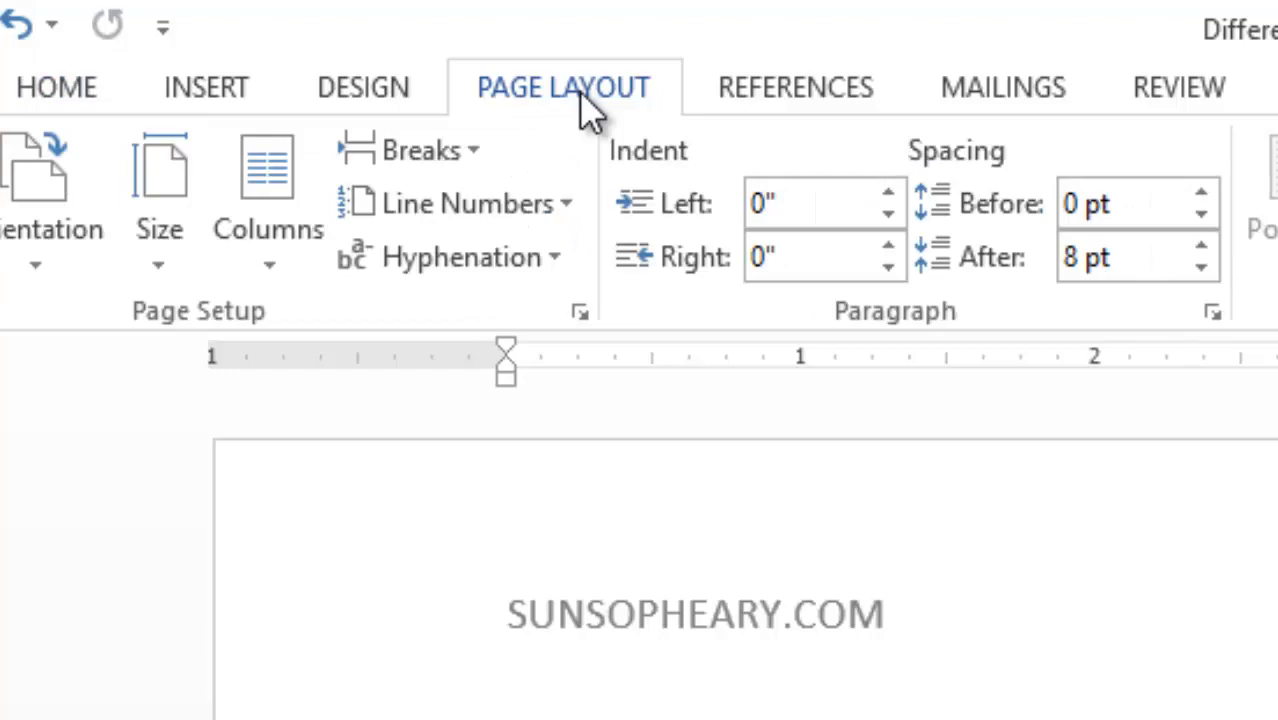
scroll("down", 3)
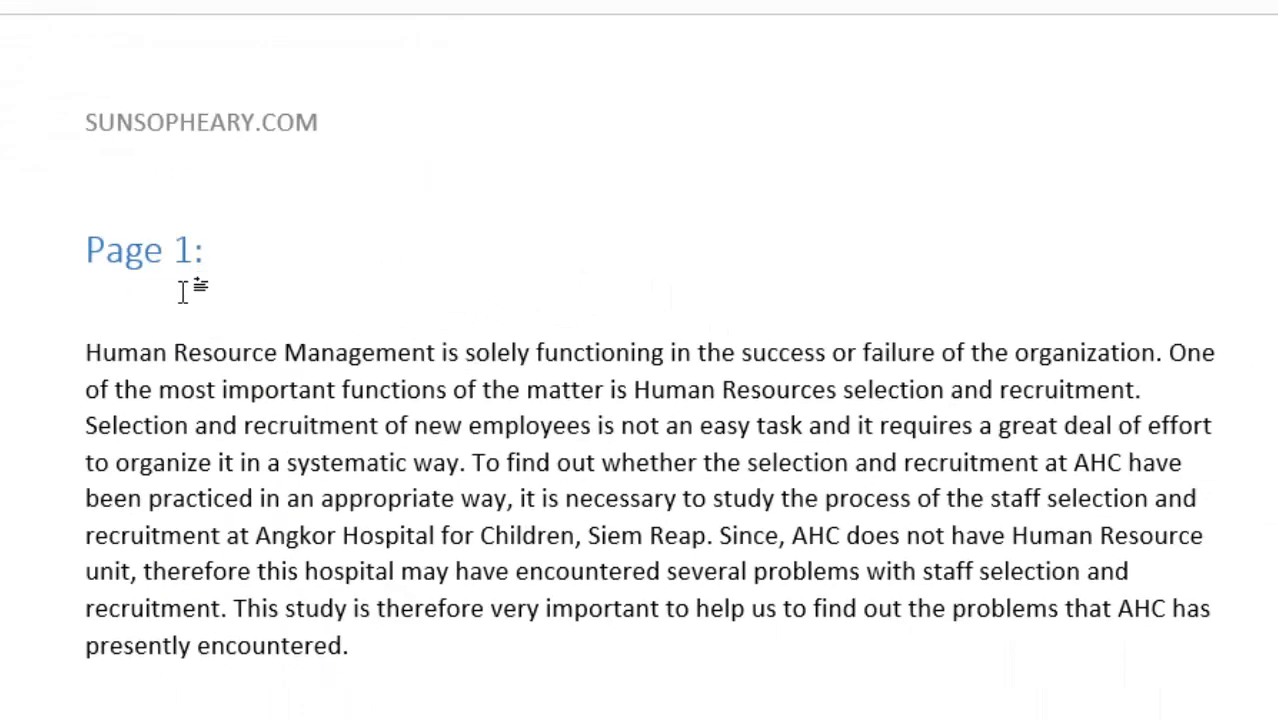
scroll("down", 3)
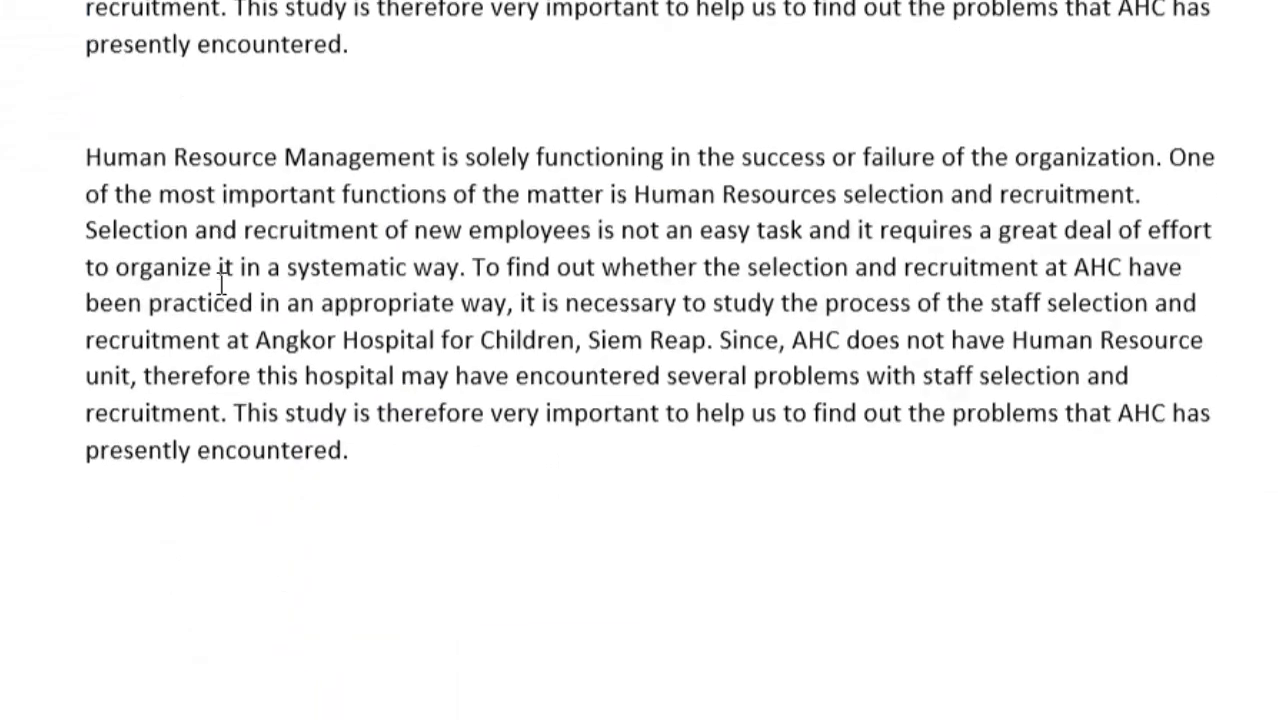
scroll("up", 3)
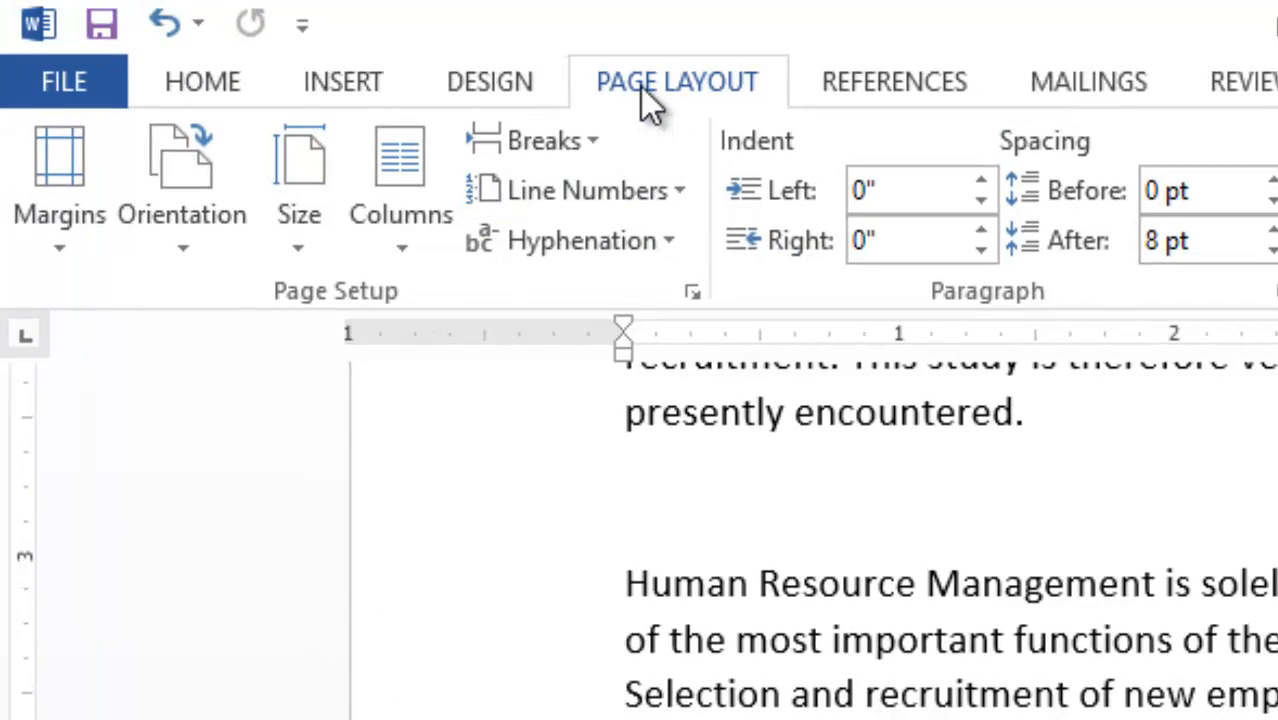
Insert a Next Page section break and style the 'Page 2:' line as a heading.
left_click(544, 140)
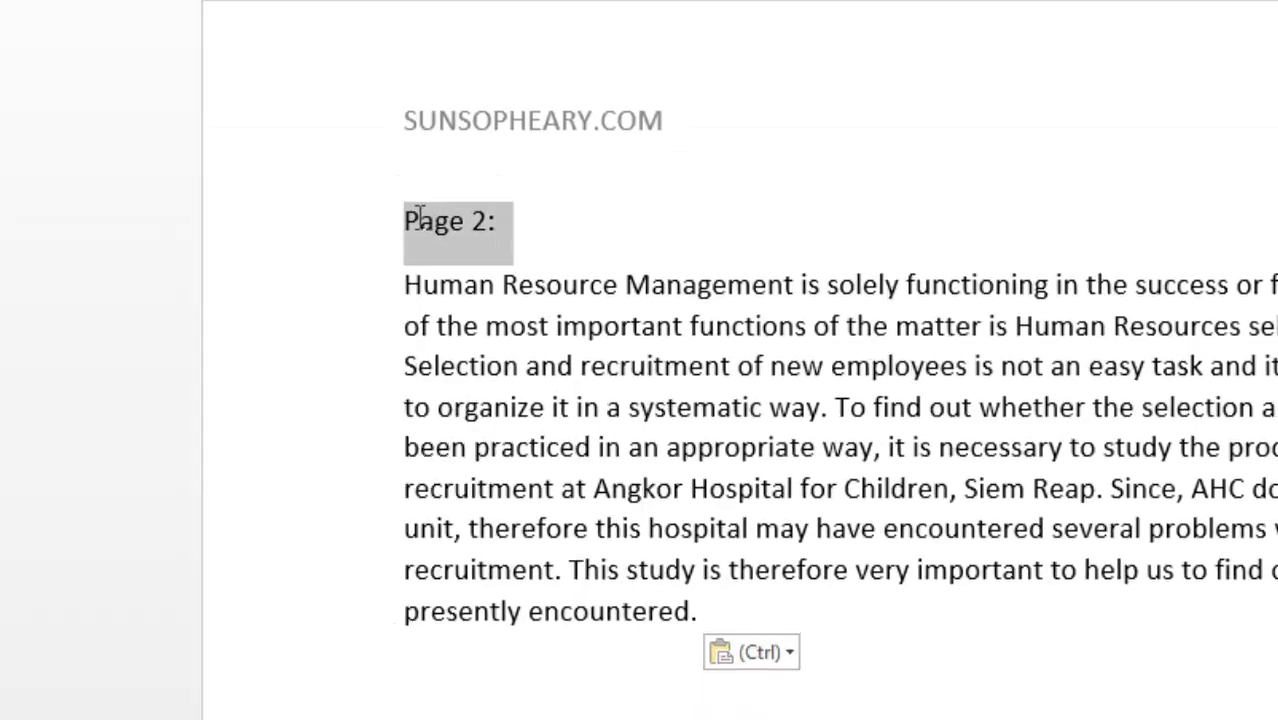
left_click(746, 90)
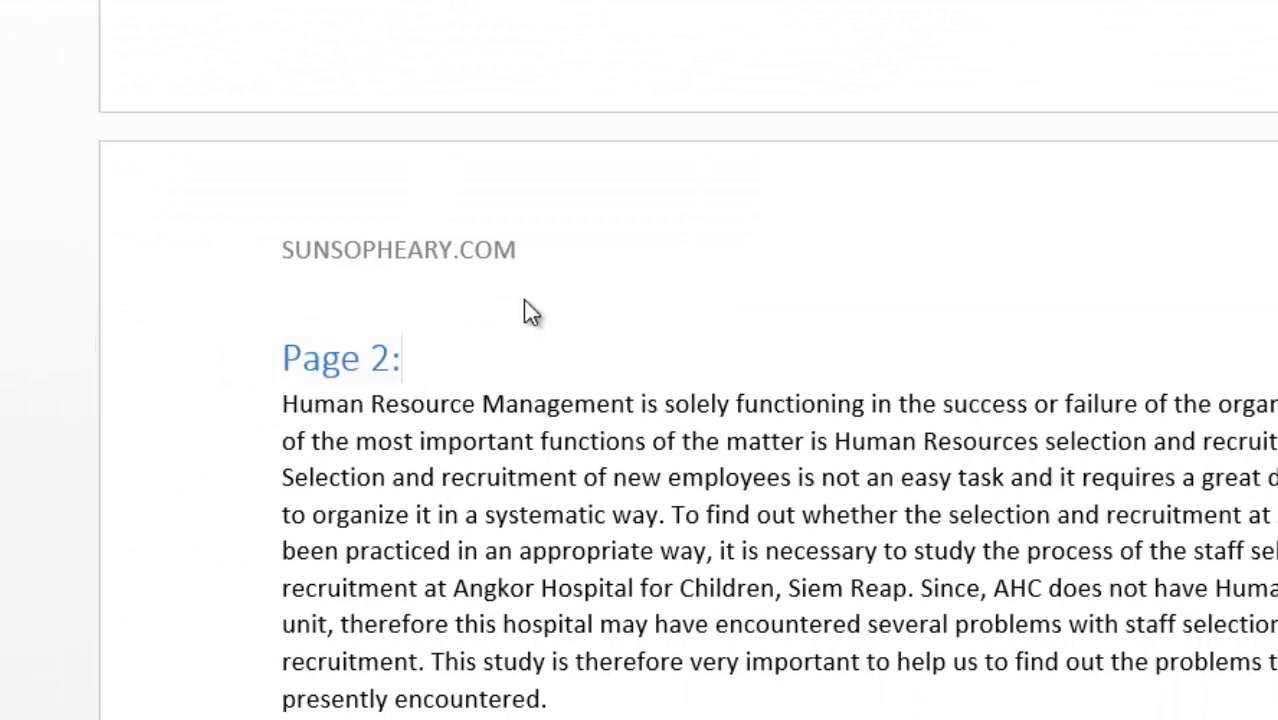
mouse_move(530, 252)
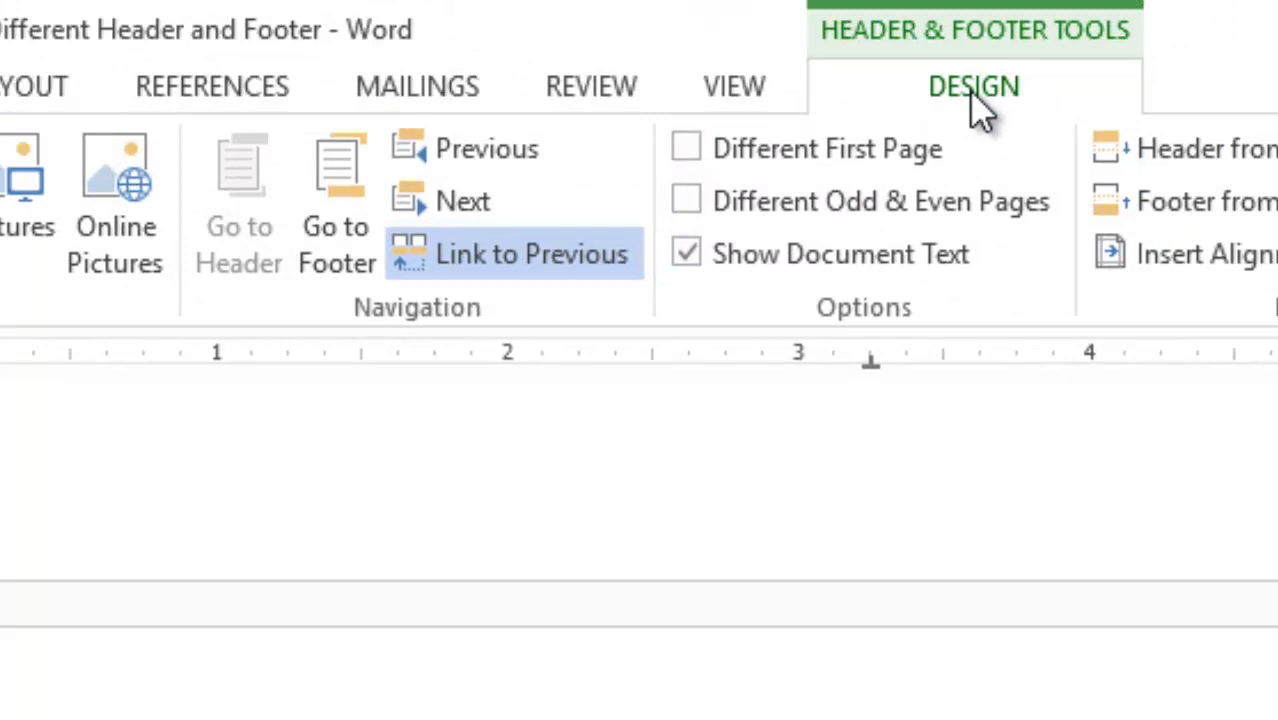
mouse_move(512, 254)
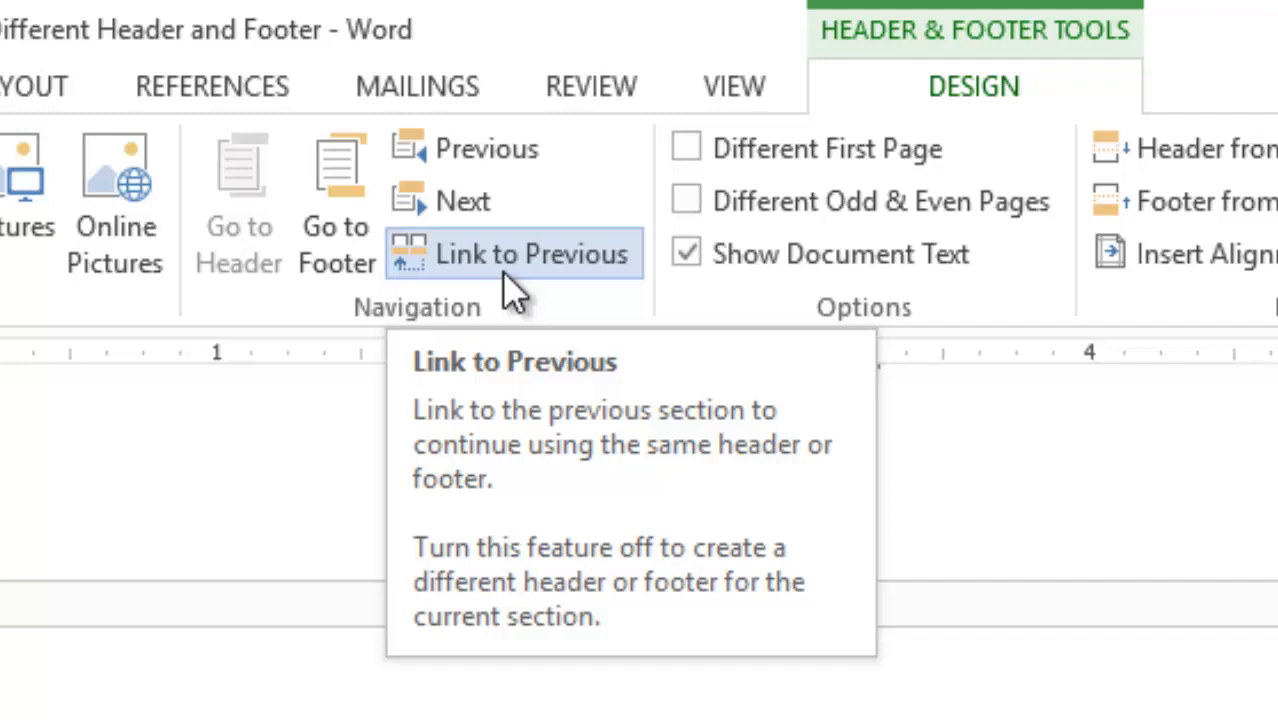
mouse_move(520, 290)
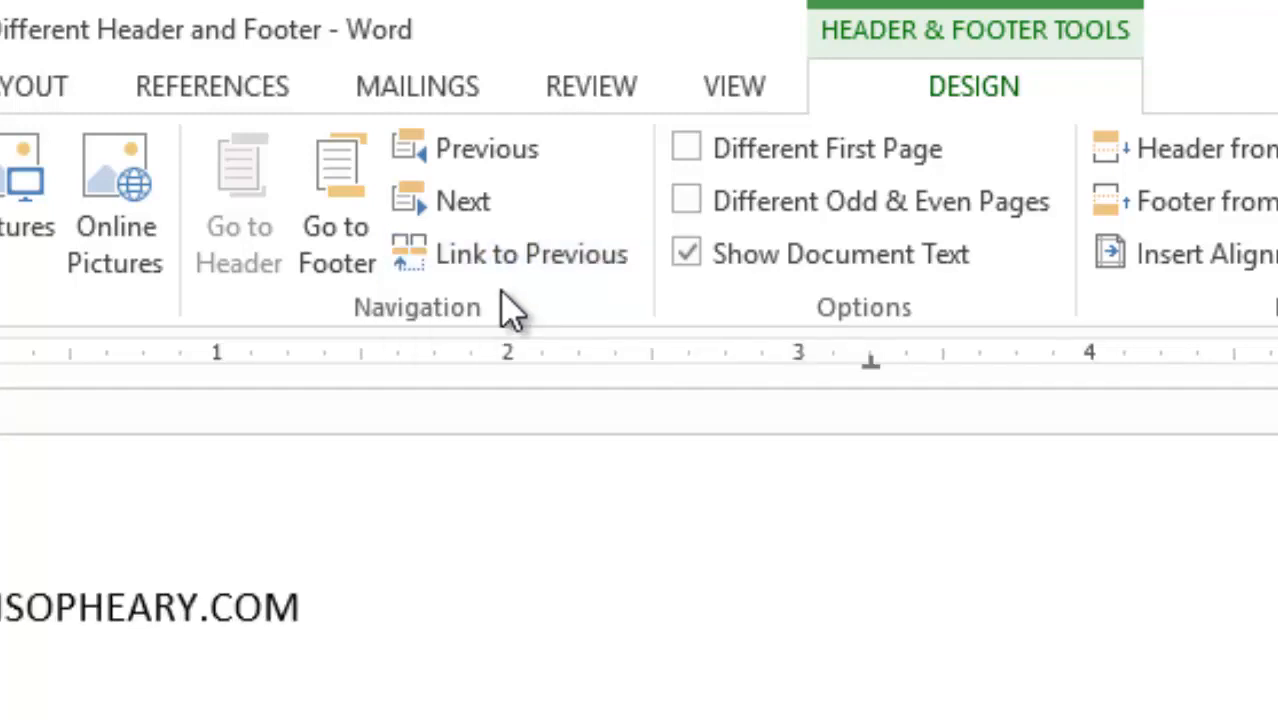
Unlink the page 2 header from the previous section via Link to Previous.
scroll("down", 3)
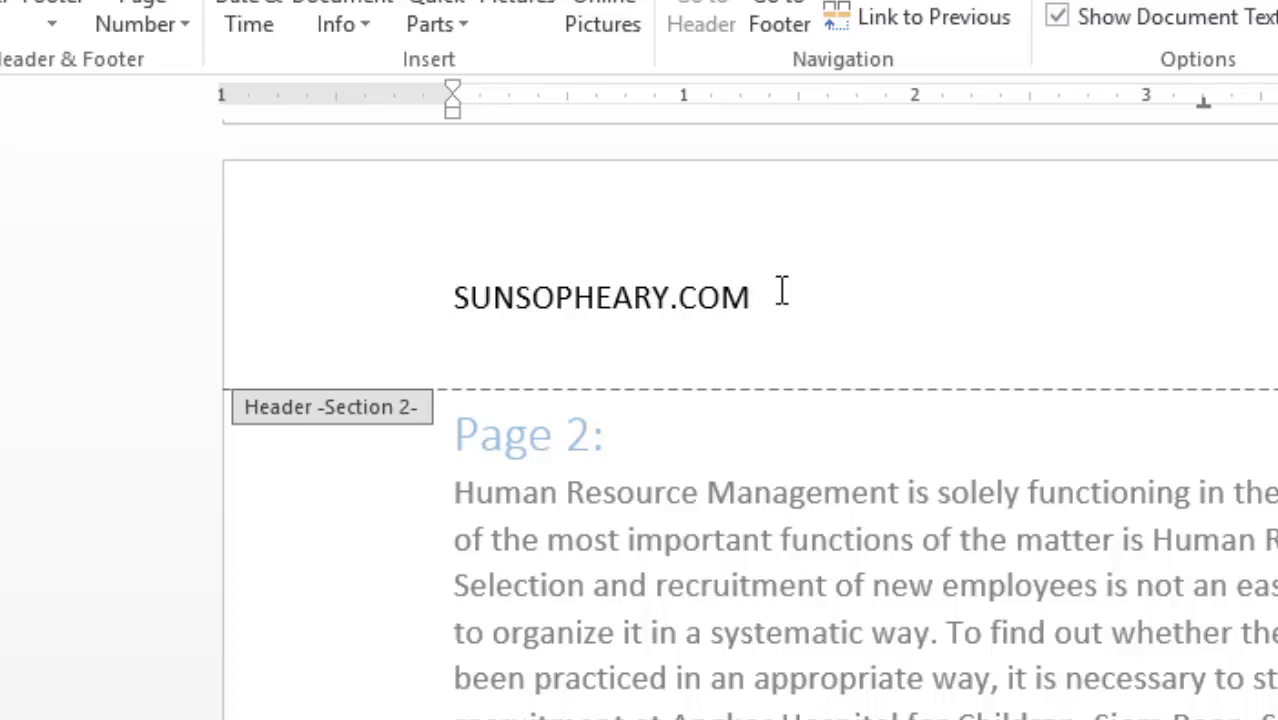
Replace the Section 2 header text with HUMAN RESOURCE.
key("Backspace")
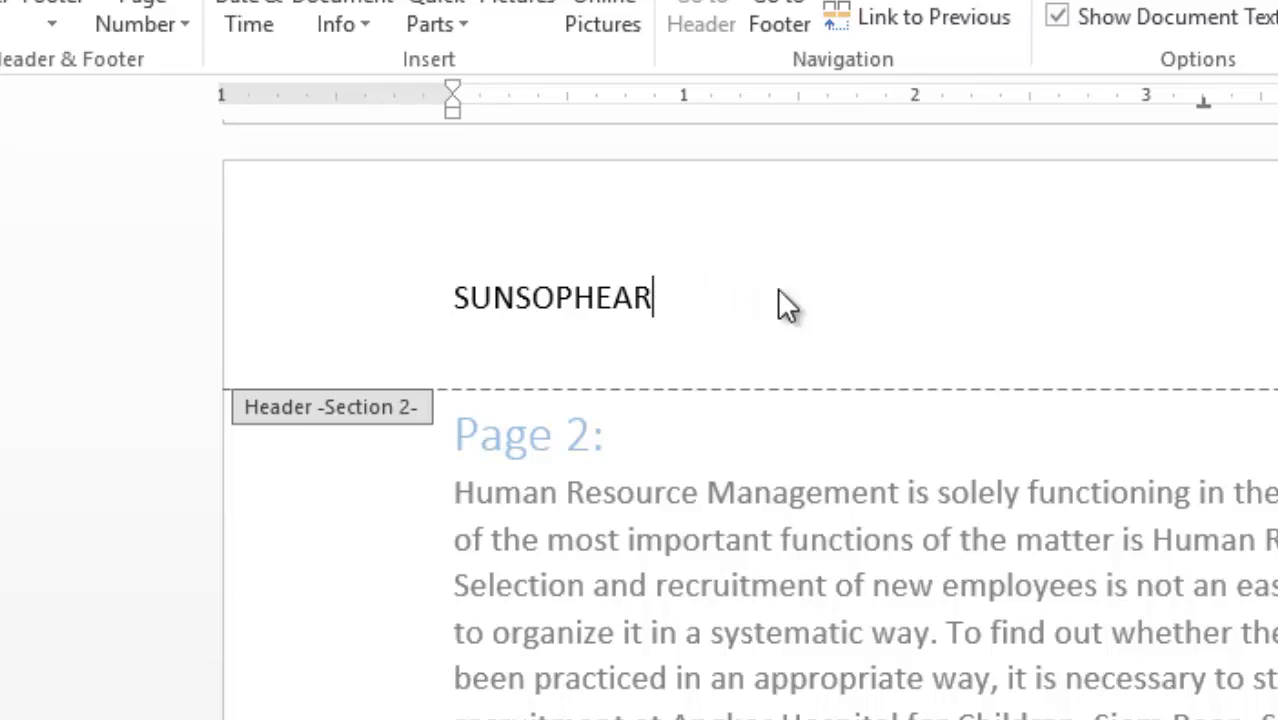
key("ctrl+a")
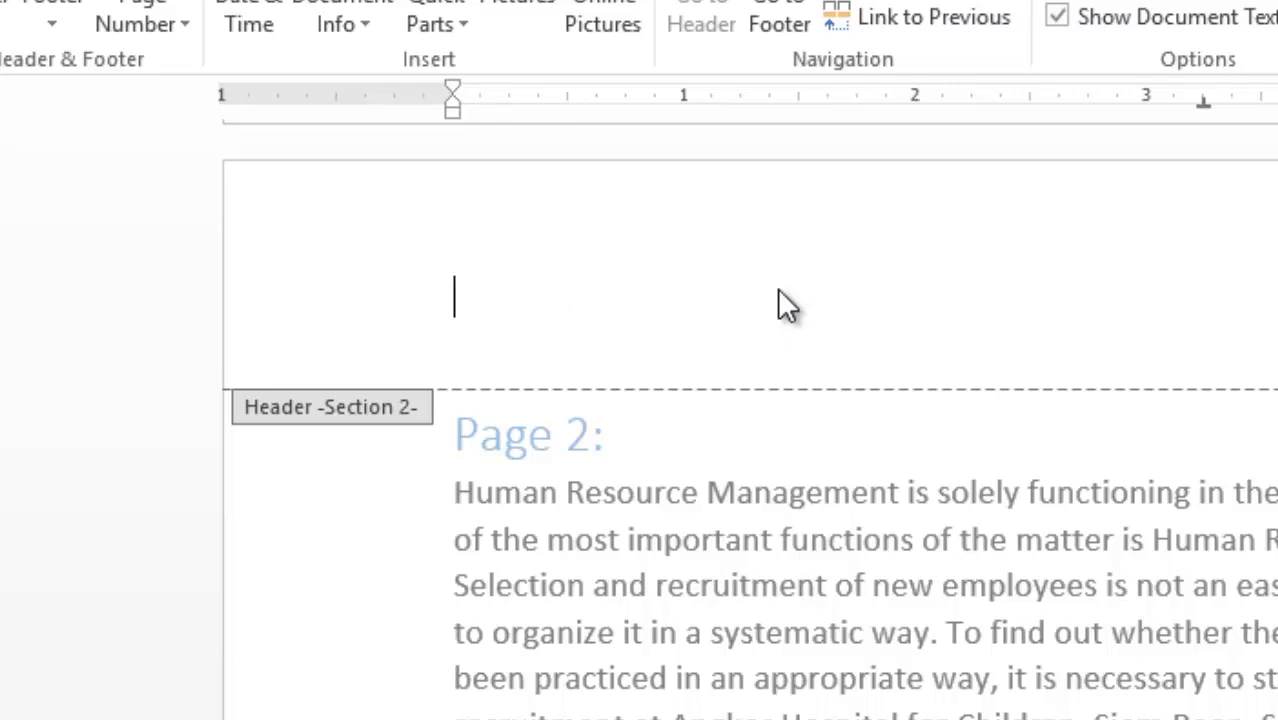
type("HUMA")
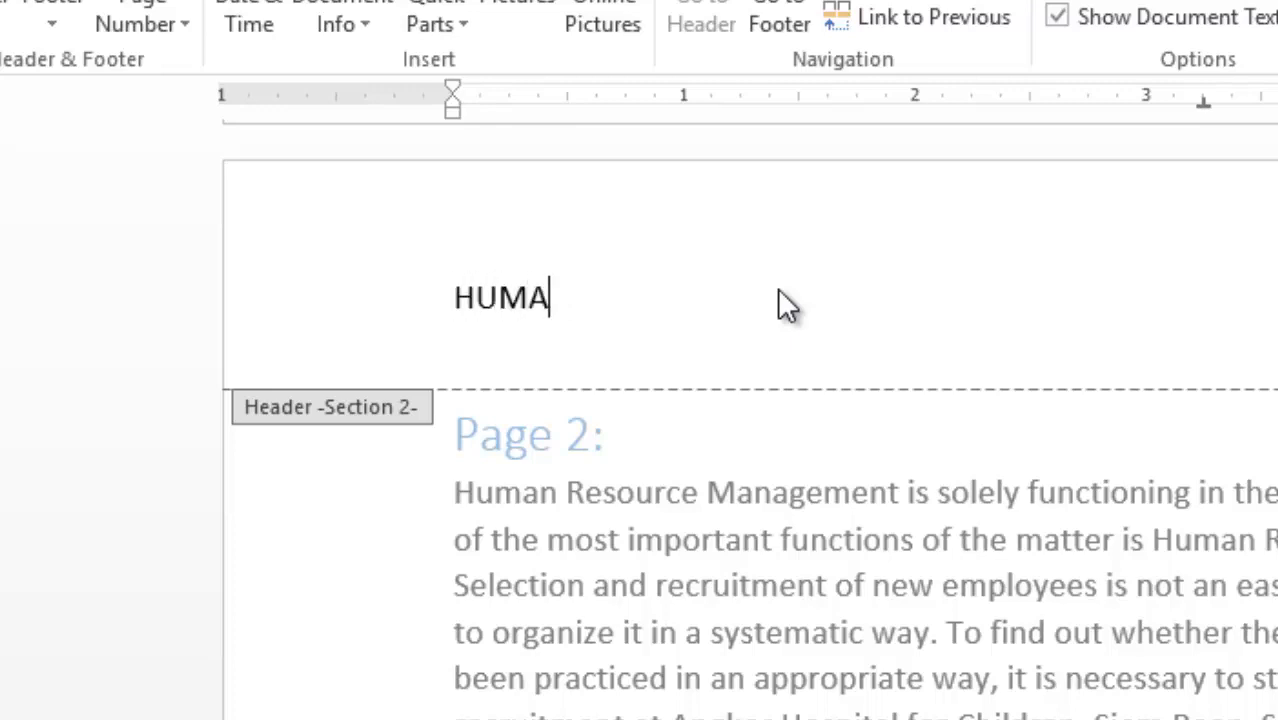
type("N R")
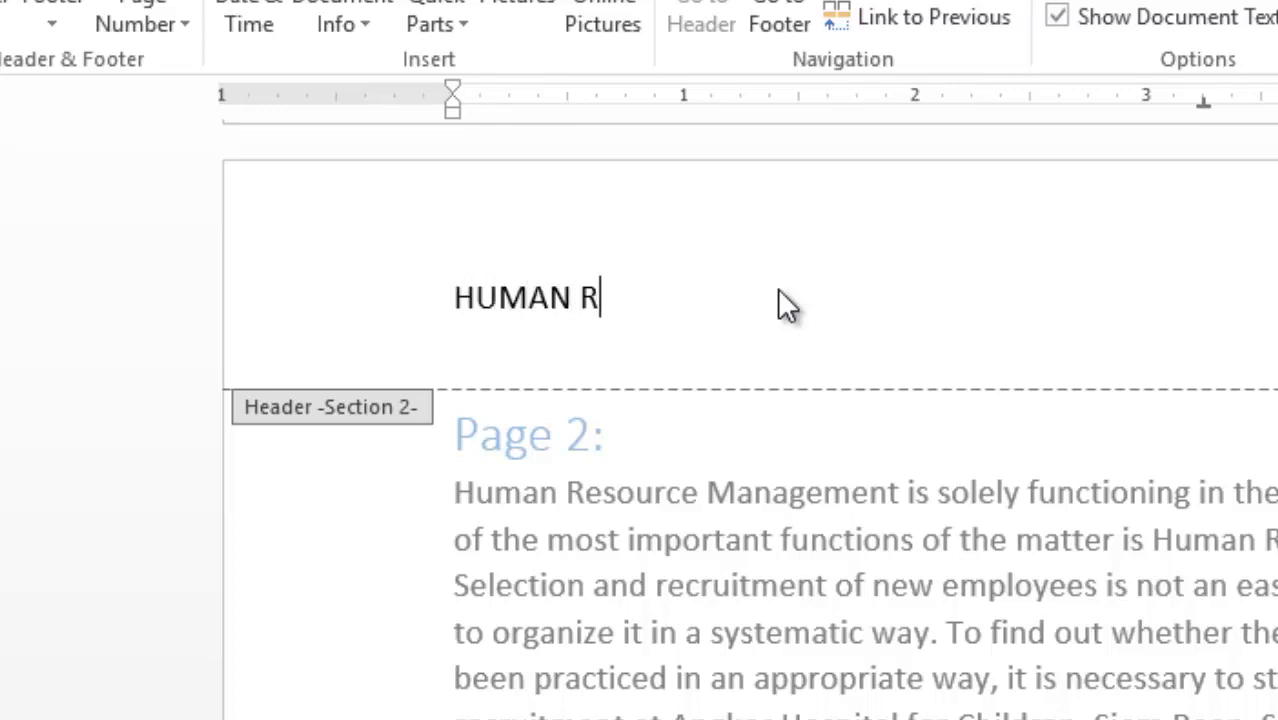
type("ESOUR")
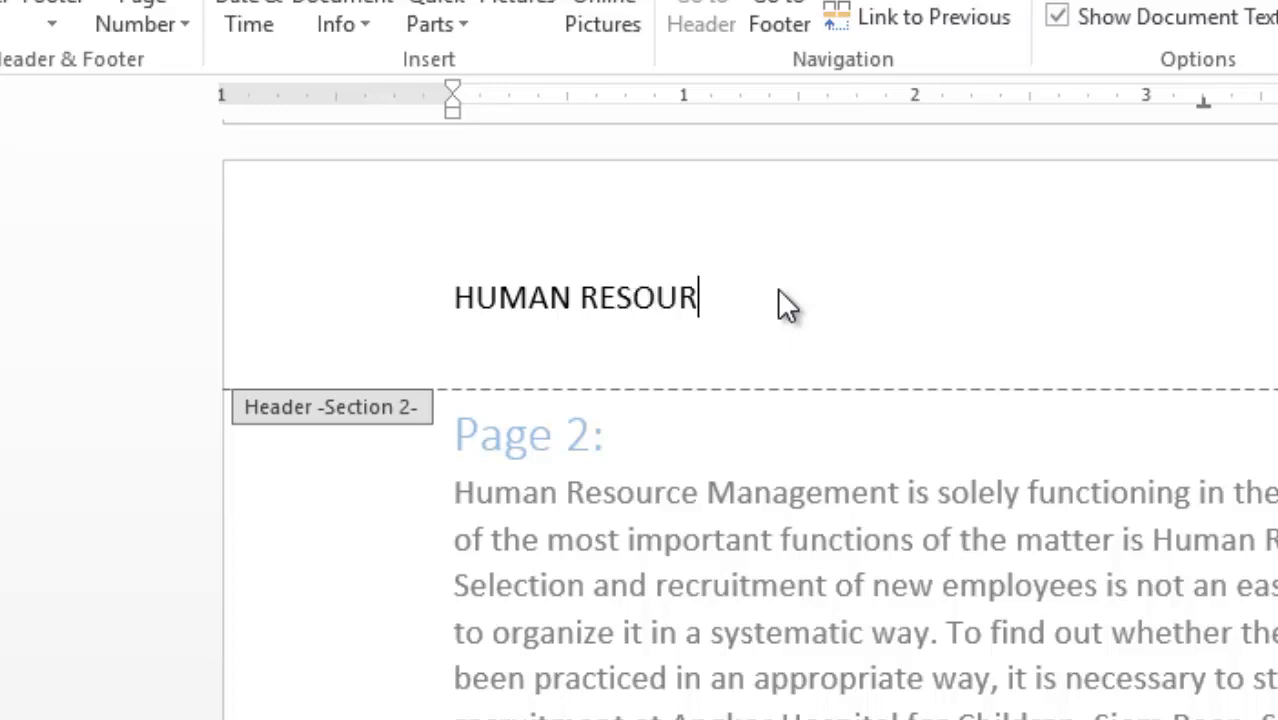
type("CE")
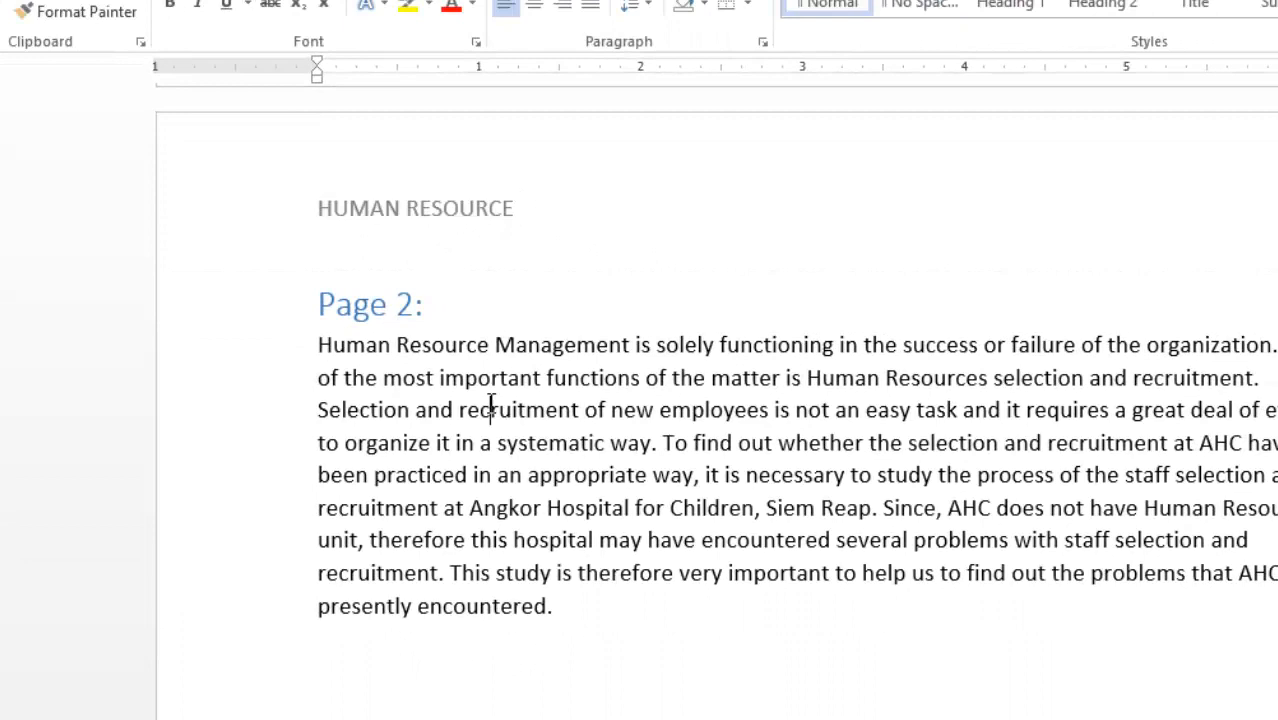
mouse_move(548, 378)
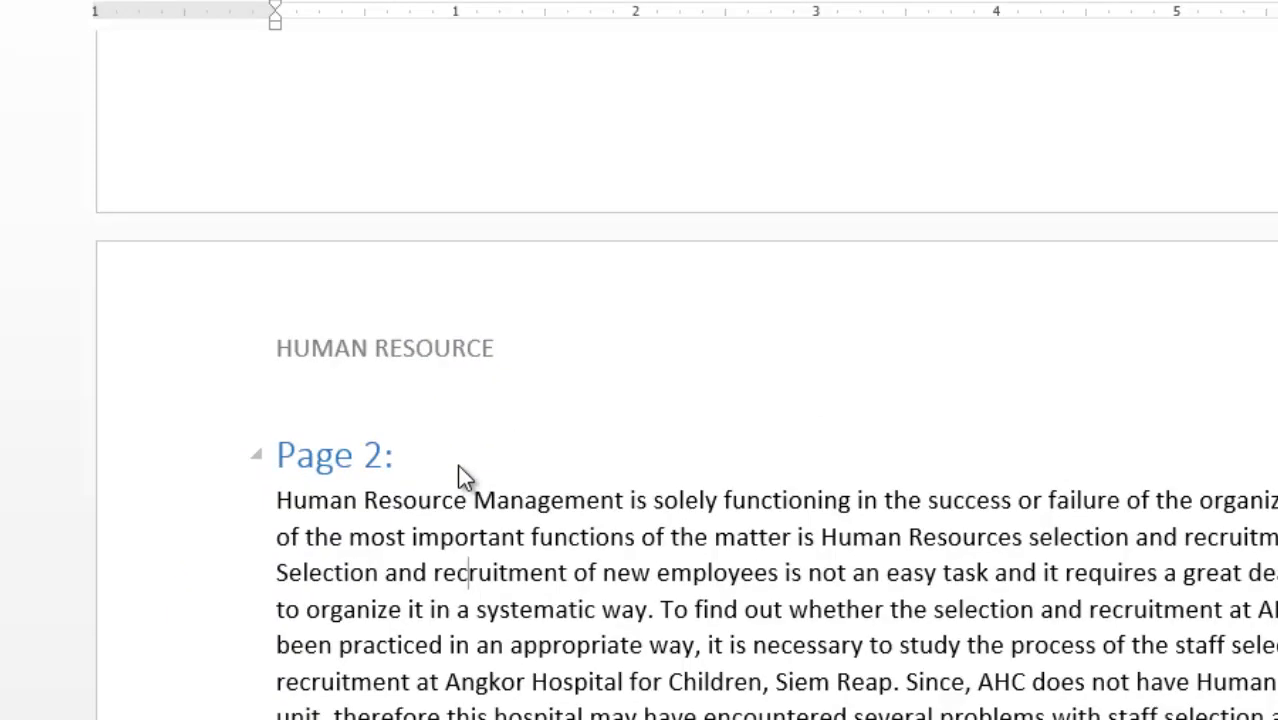
scroll("down", 3)
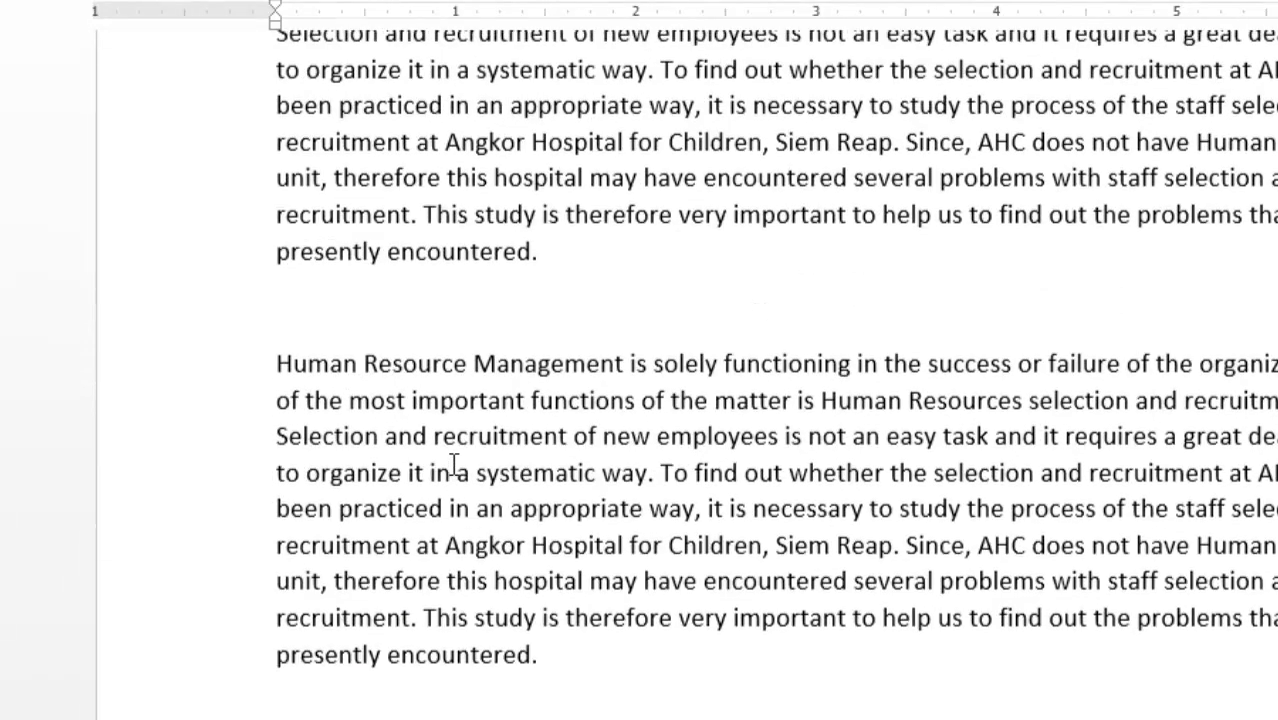
scroll("up", 3)
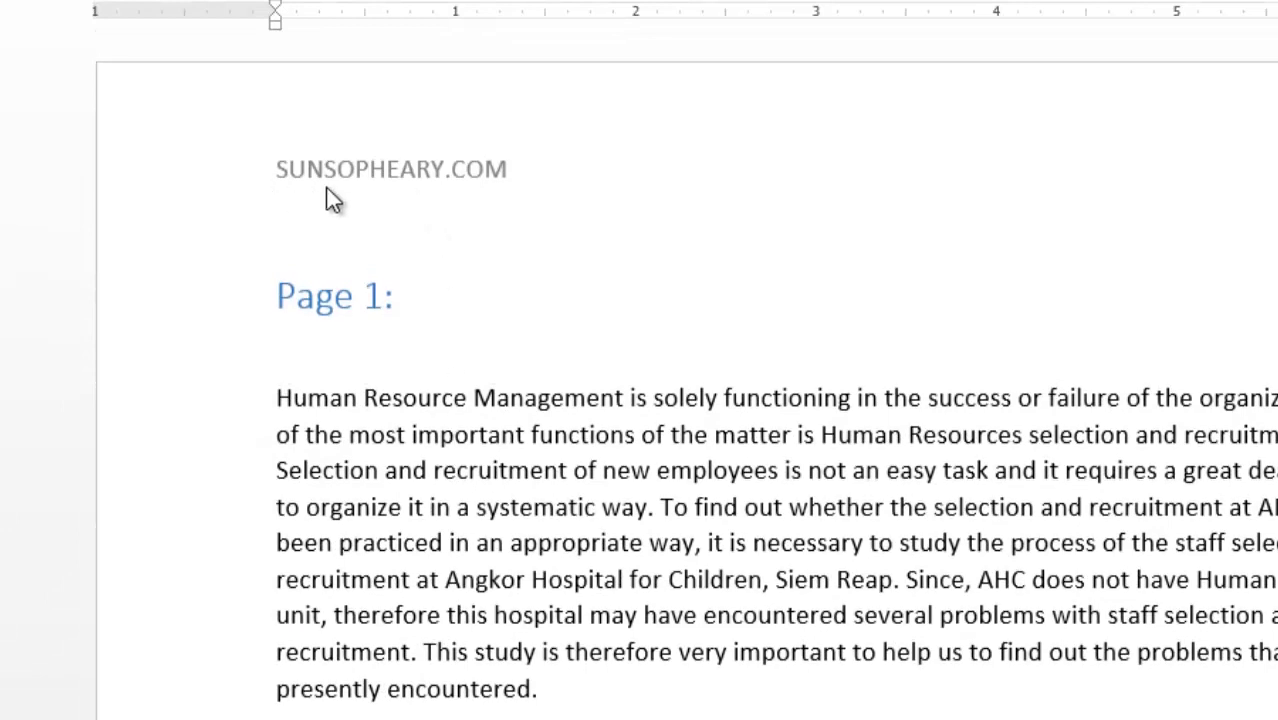
mouse_move(422, 198)
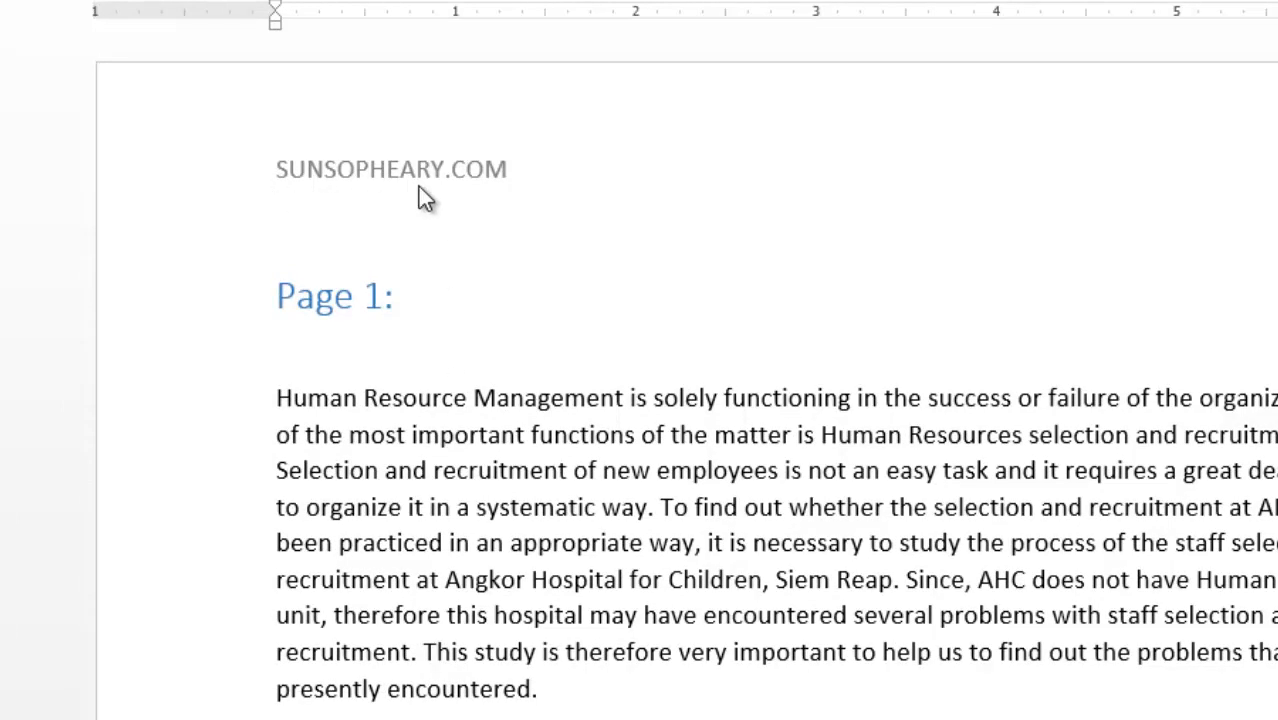